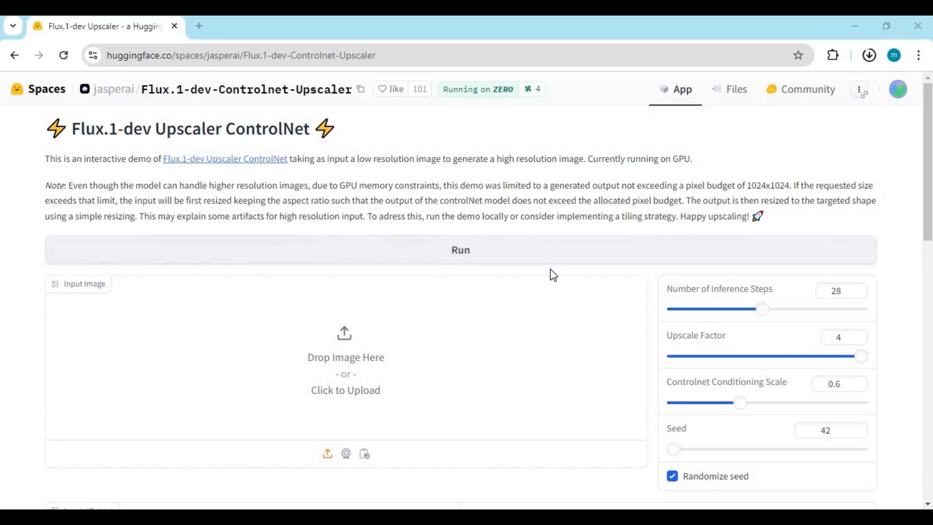
# Load the portrait photo of a woman with large earrings as the input image
pyautogui.scroll(-3)
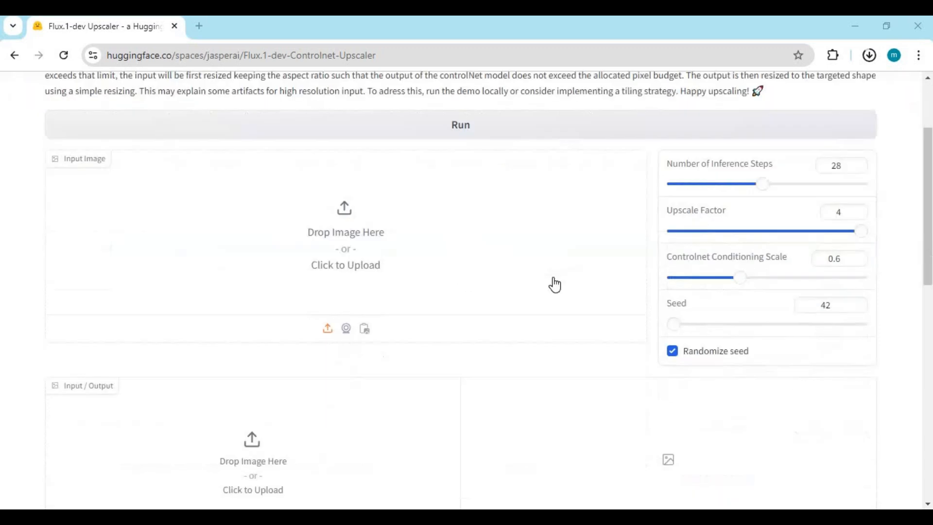
pyautogui.scroll(-3)
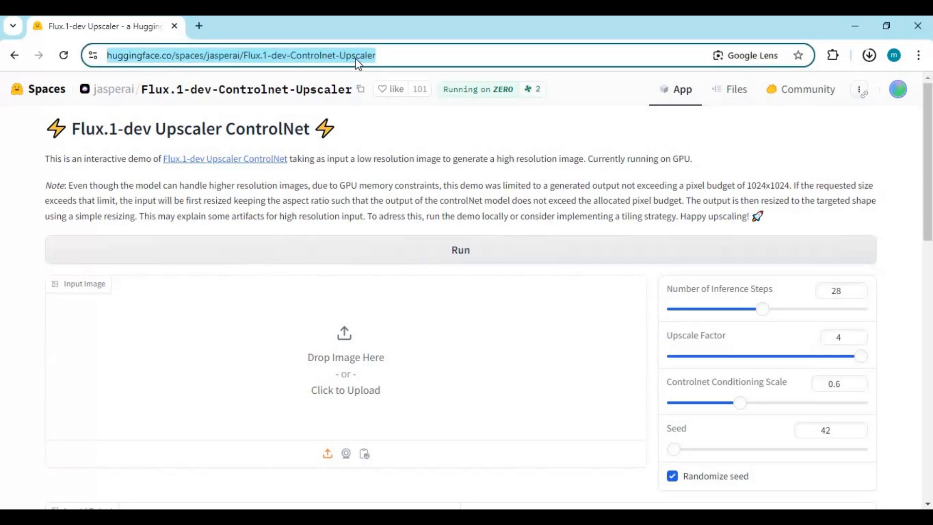
pyautogui.moveTo(478, 249)
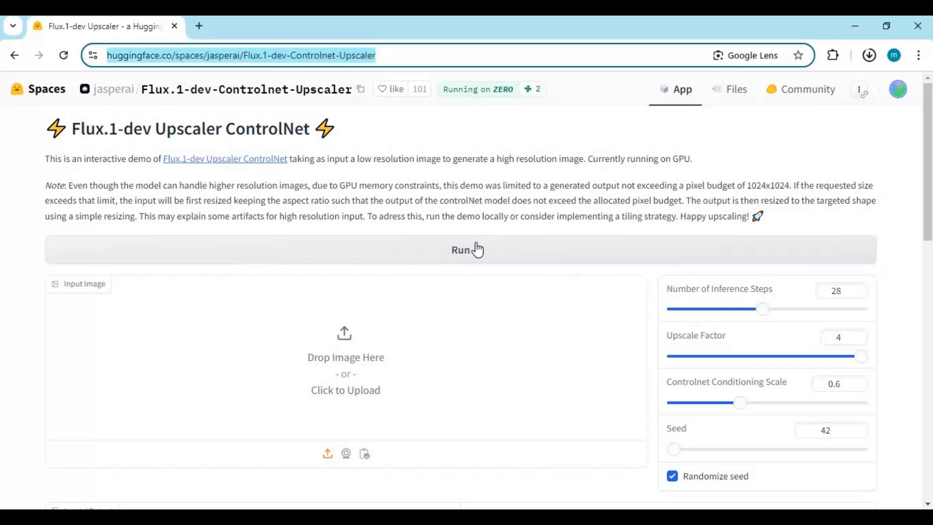
pyautogui.scroll(-3)
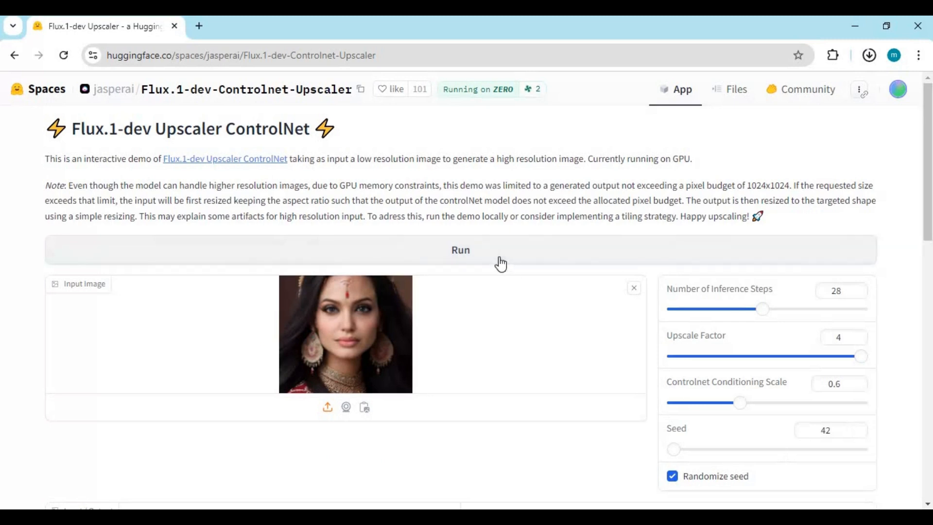
# Run the 4x upscale so the 28-step progress bar starts advancing
pyautogui.click(461, 250)
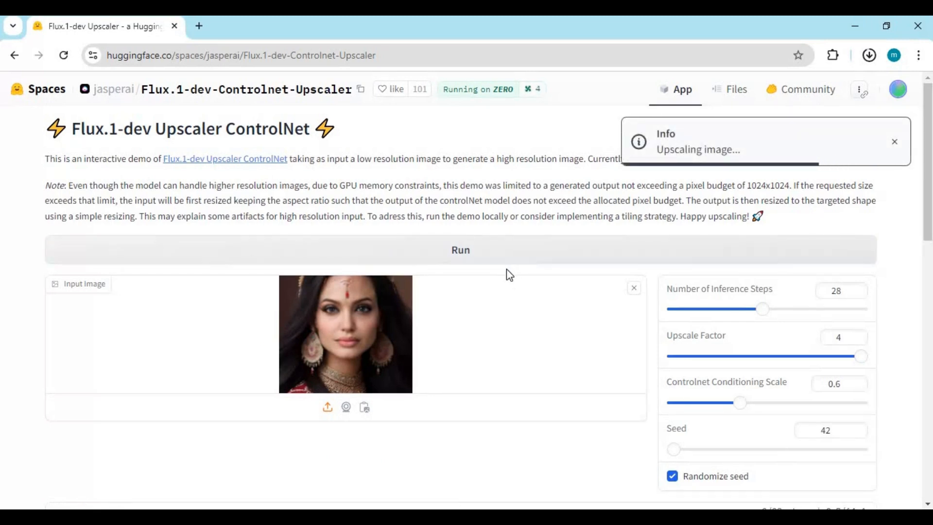
pyautogui.scroll(-3)
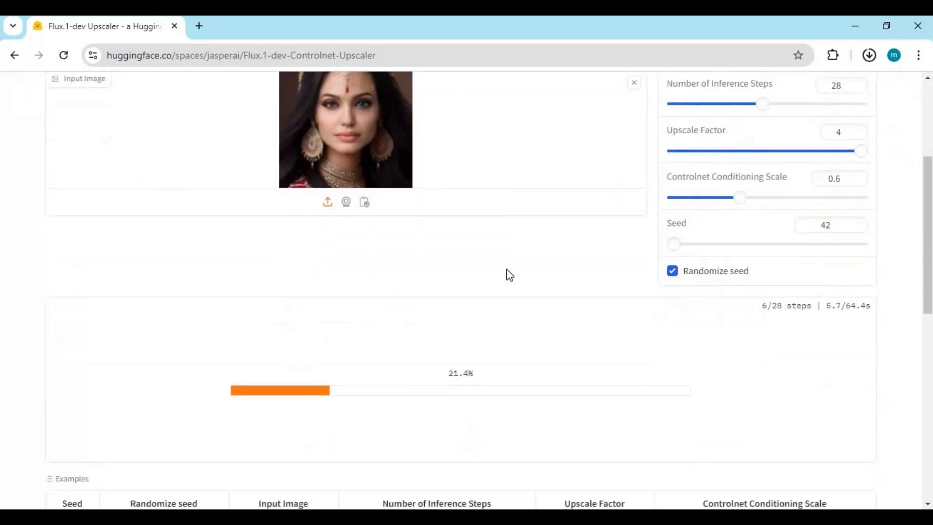